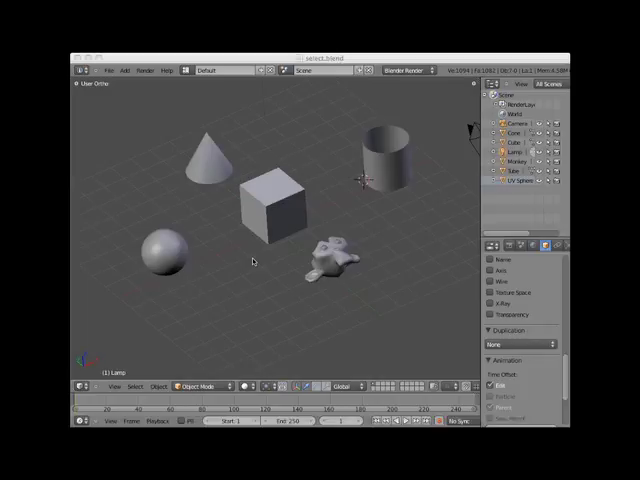
{"action": "mouse_move", "coordinate": [198, 200]}
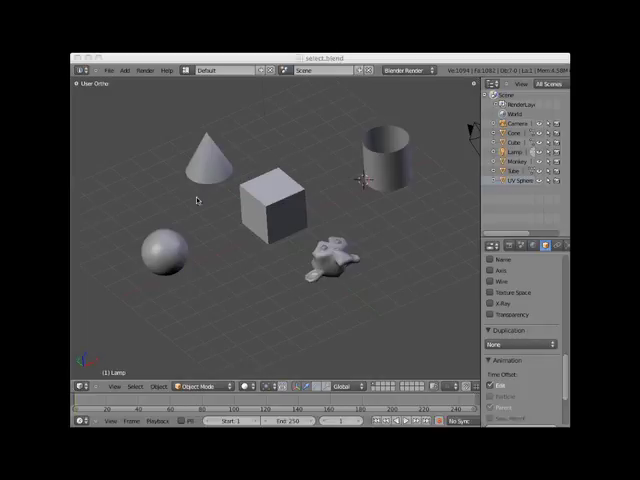
{"action": "mouse_move", "coordinate": [350, 240]}
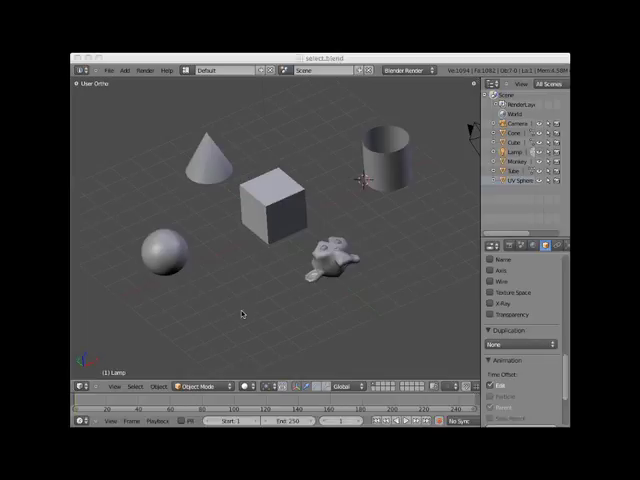
Step: Select the cone, then Shift-add the sphere and tube, leaving the tube active
{"action": "left_click", "coordinate": [240, 303]}
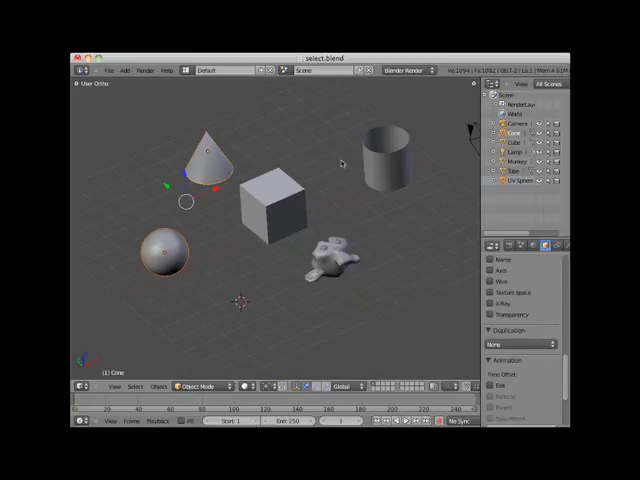
{"action": "left_click", "coordinate": [385, 170]}
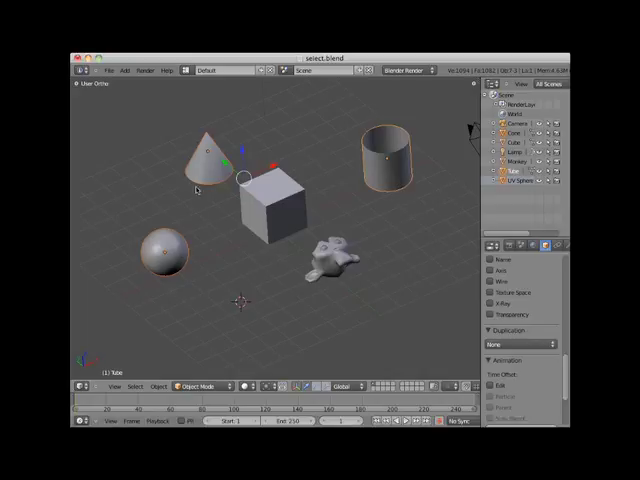
{"action": "mouse_move", "coordinate": [400, 180]}
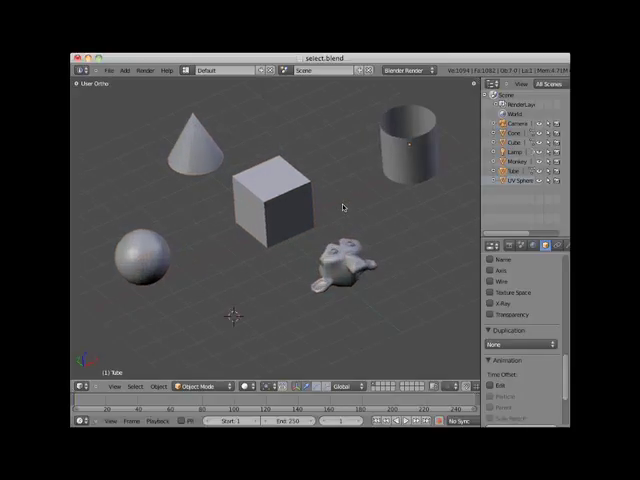
Step: Select the sphere, then Shift-add the tube and the cube, ending with the cube active
{"action": "left_click", "coordinate": [140, 265]}
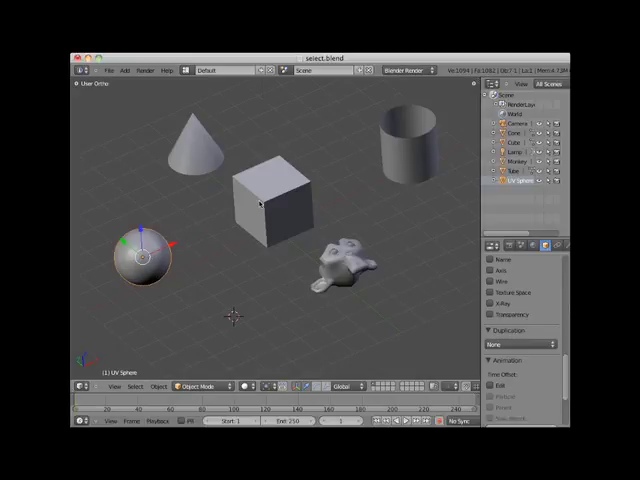
{"action": "left_click", "coordinate": [270, 190]}
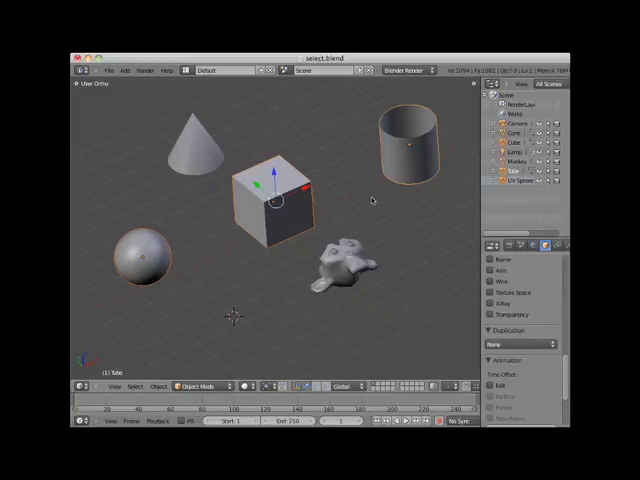
{"action": "mouse_move", "coordinate": [252, 218]}
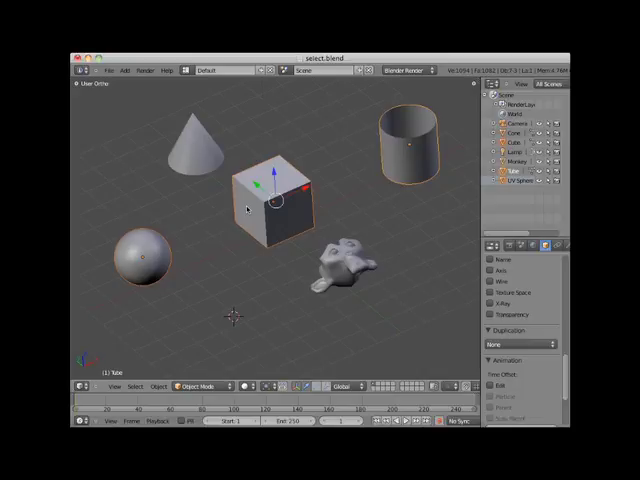
{"action": "left_click", "coordinate": [275, 210]}
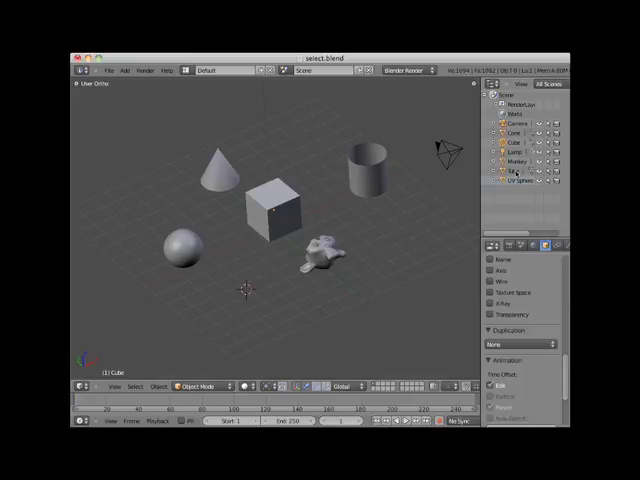
Step: Pick Cube in the Outliner, then Ctrl-add Cone as the active object
{"action": "left_click", "coordinate": [513, 133]}
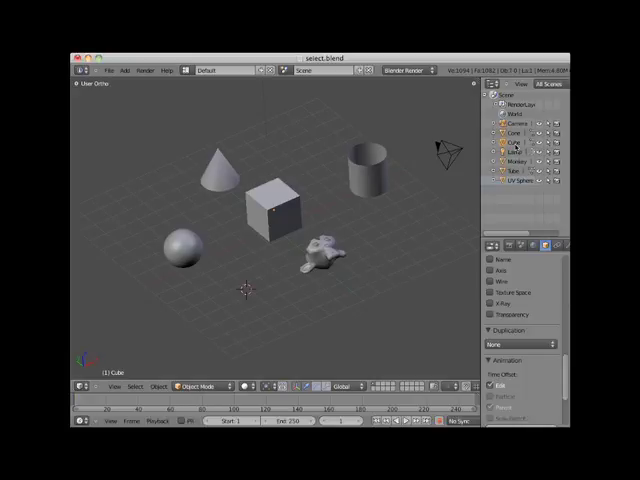
{"action": "left_click", "coordinate": [275, 205]}
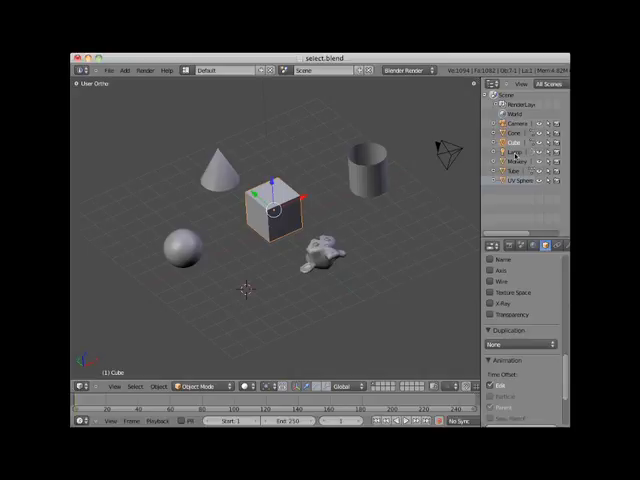
{"action": "left_click", "coordinate": [315, 260]}
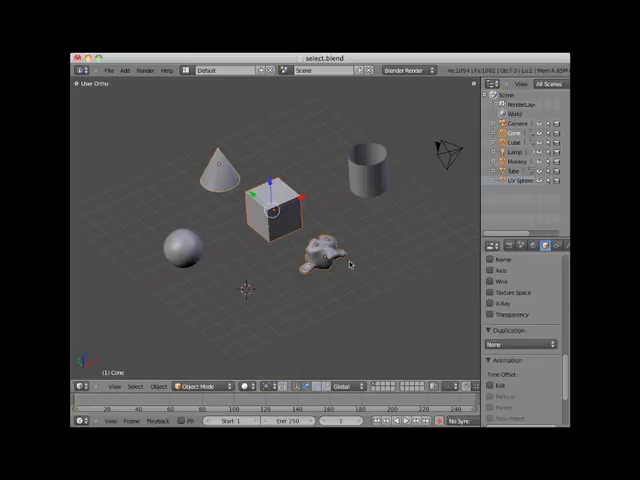
{"action": "mouse_move", "coordinate": [320, 255]}
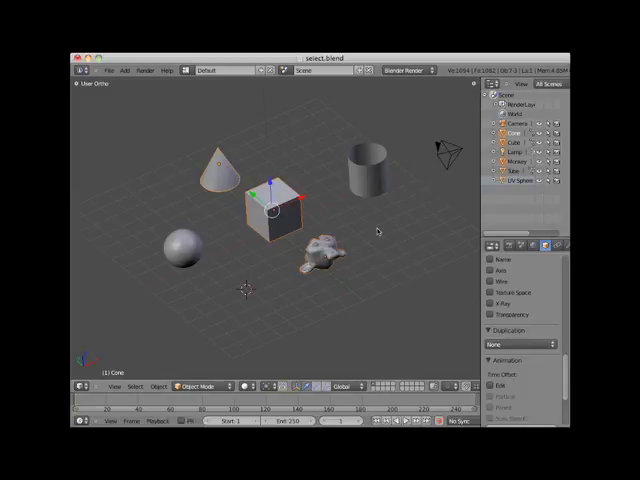
Step: Switch to Top Ortho wireframe view, select the cube, then deselect everything
{"action": "left_click", "coordinate": [378, 231]}
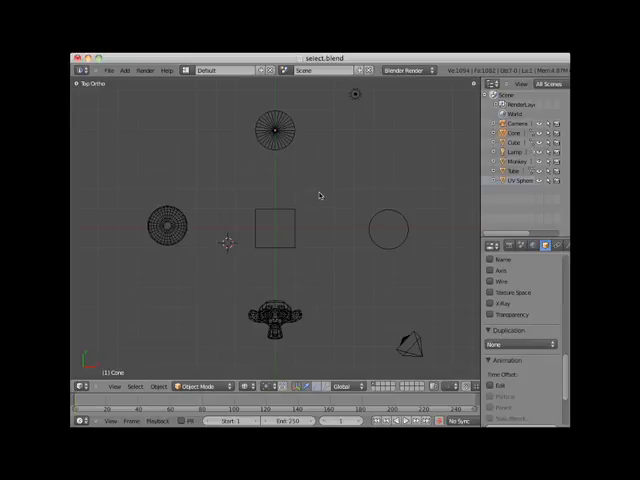
{"action": "mouse_move", "coordinate": [320, 196]}
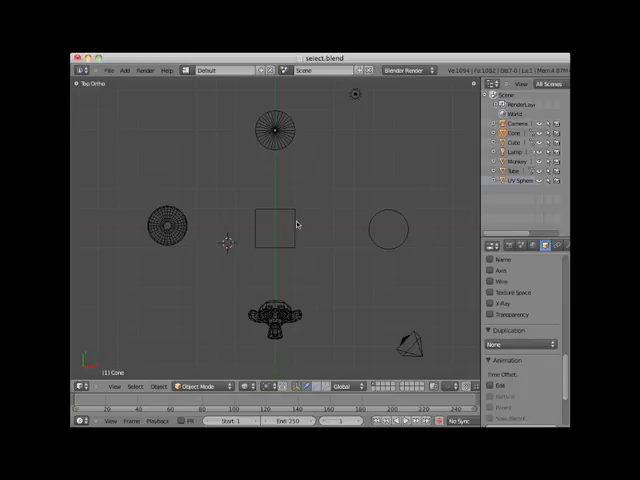
{"action": "left_click", "coordinate": [280, 225]}
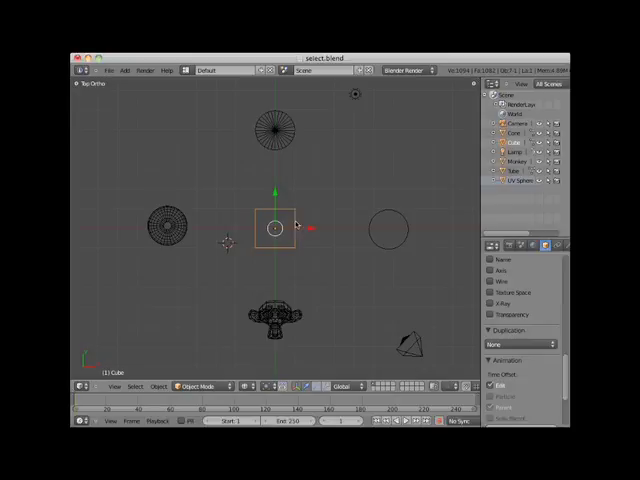
{"action": "mouse_move", "coordinate": [331, 211]}
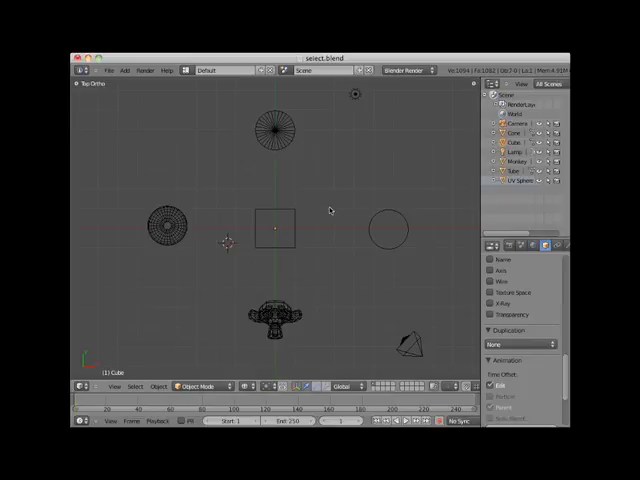
{"action": "mouse_move", "coordinate": [155, 192]}
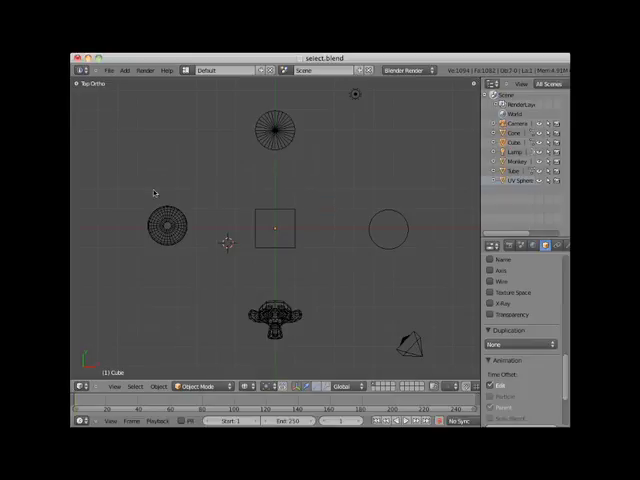
{"action": "mouse_move", "coordinate": [190, 182]}
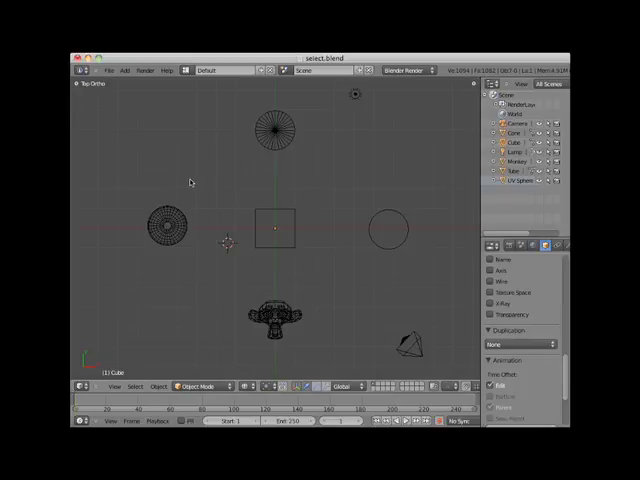
{"action": "mouse_move", "coordinate": [138, 156]}
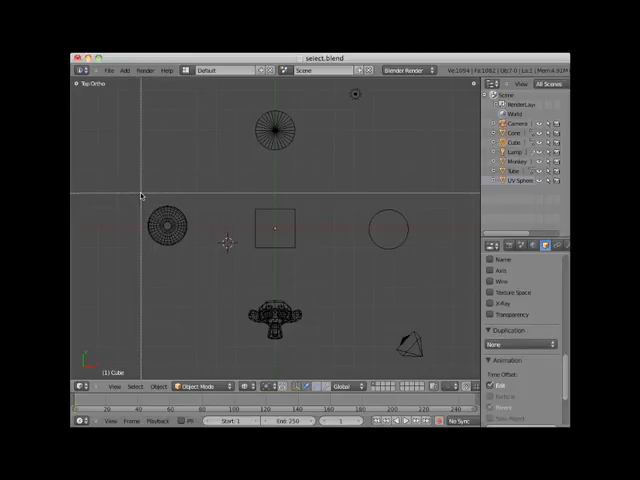
Step: Box-select the sphere, cube and tube, Shift-add the monkey, then box-deselect them
{"action": "left_click_drag", "start_coordinate": [140, 192], "coordinate": [320, 262]}
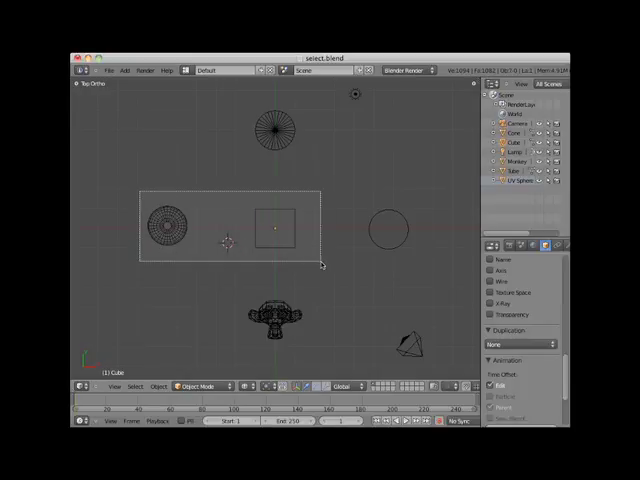
{"action": "left_click_drag", "start_coordinate": [320, 260], "coordinate": [420, 272]}
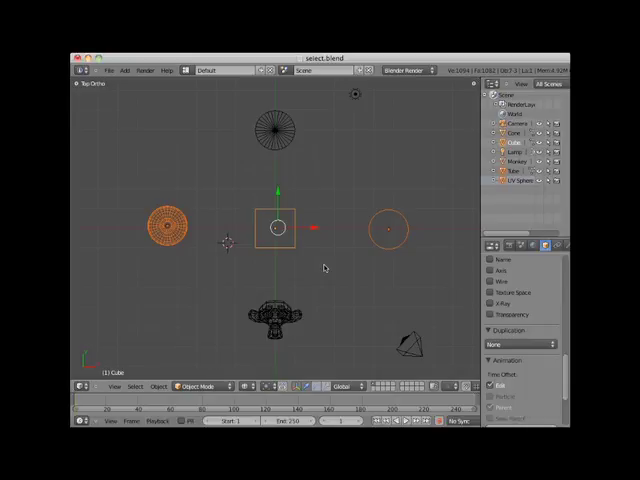
{"action": "mouse_move", "coordinate": [272, 280]}
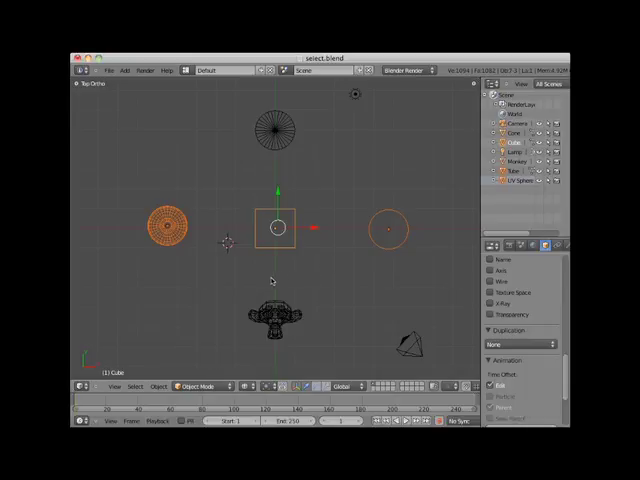
{"action": "left_click", "coordinate": [277, 320]}
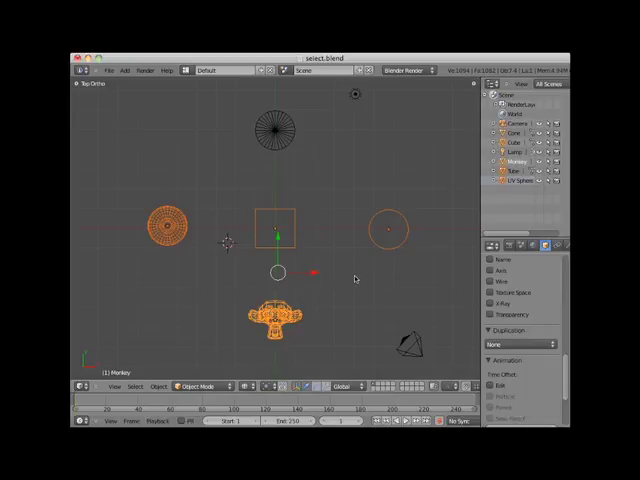
{"action": "mouse_move", "coordinate": [345, 247]}
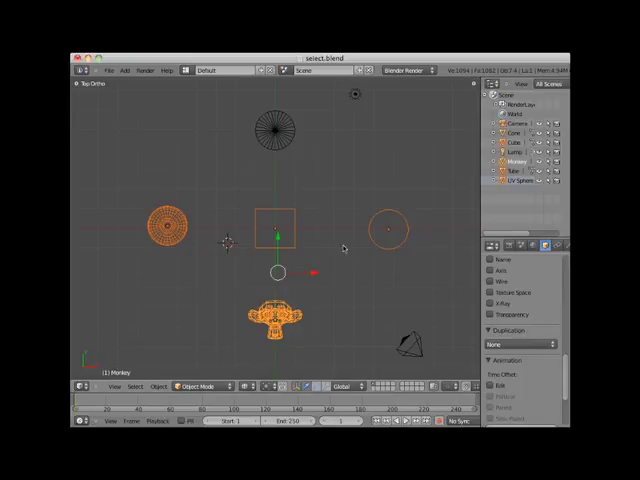
{"action": "mouse_move", "coordinate": [216, 148]}
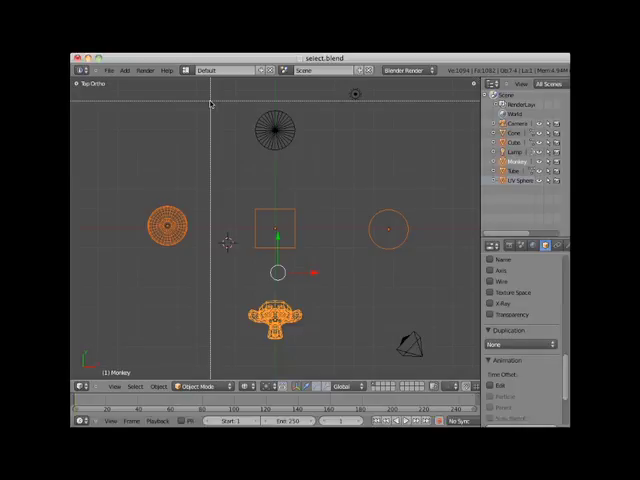
{"action": "left_click_drag", "start_coordinate": [212, 103], "coordinate": [327, 185]}
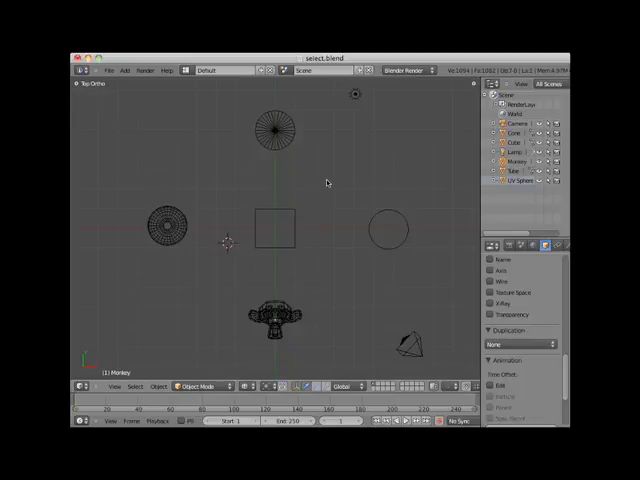
{"action": "mouse_move", "coordinate": [325, 247]}
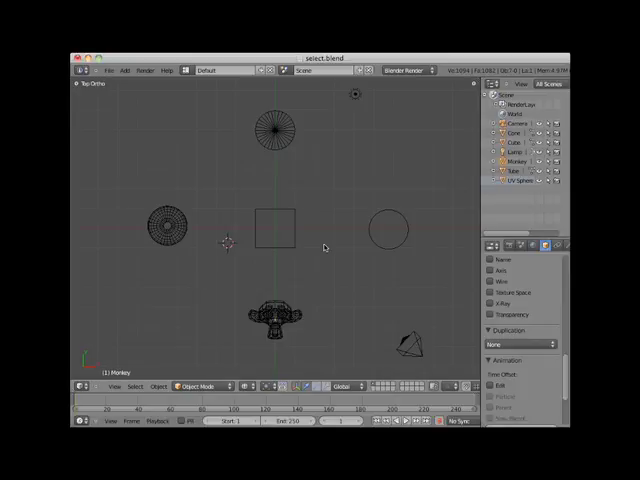
{"action": "mouse_move", "coordinate": [131, 192]}
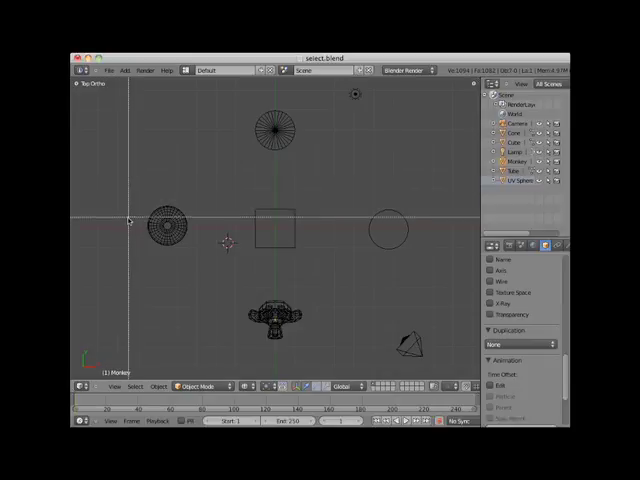
{"action": "left_click_drag", "start_coordinate": [145, 230], "coordinate": [258, 273]}
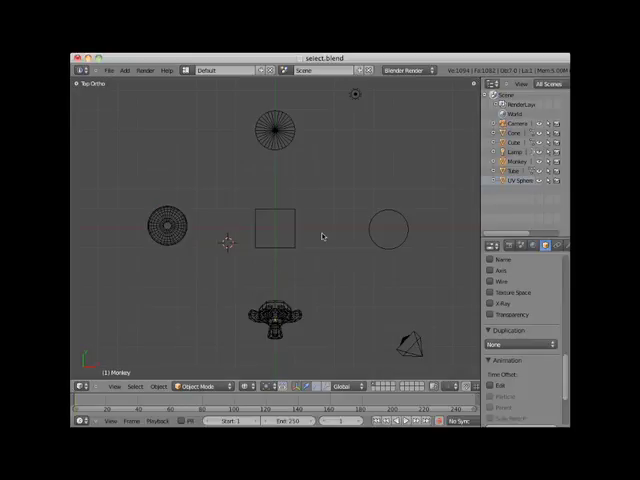
{"action": "mouse_move", "coordinate": [332, 261]}
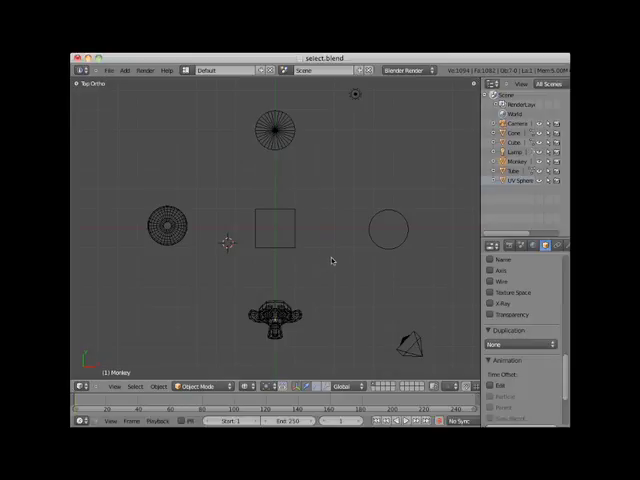
{"action": "mouse_move", "coordinate": [334, 268]}
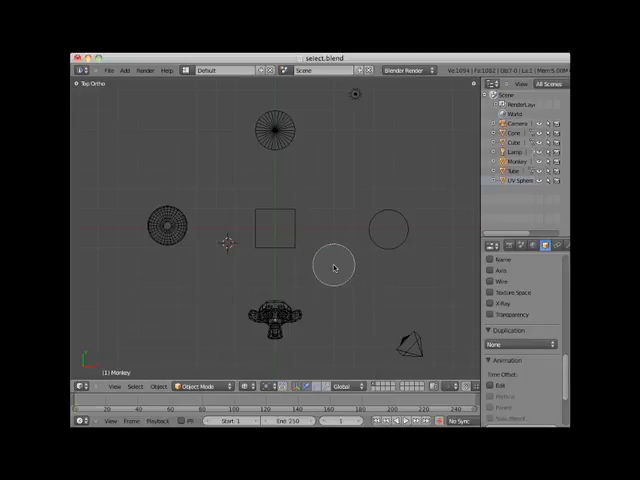
Step: With Circle Select, enlarge the brush and paint over the sphere, cube and monkey
{"action": "left_click_drag", "start_coordinate": [335, 265], "coordinate": [218, 272]}
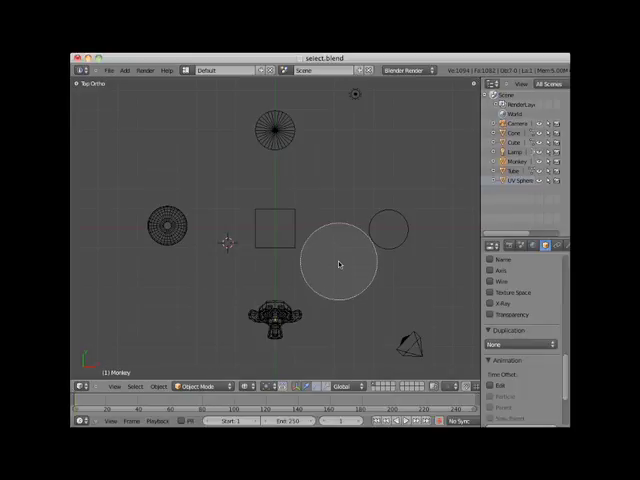
{"action": "left_click", "coordinate": [337, 265]}
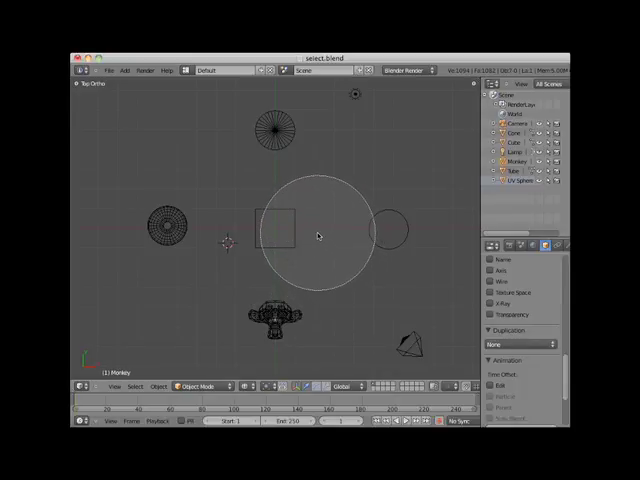
{"action": "left_click", "coordinate": [282, 228]}
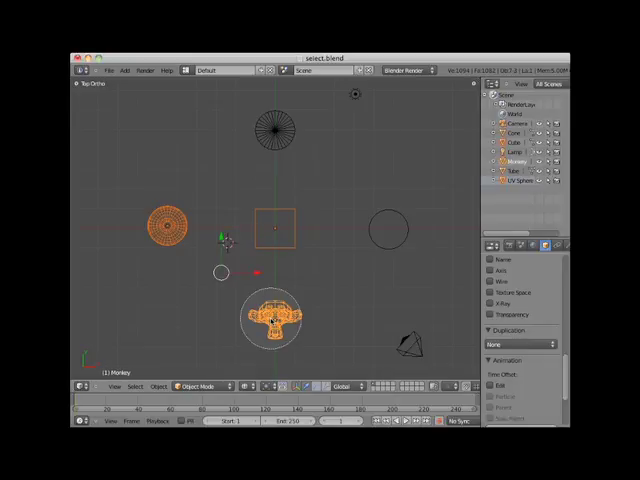
{"action": "left_click", "coordinate": [285, 120]}
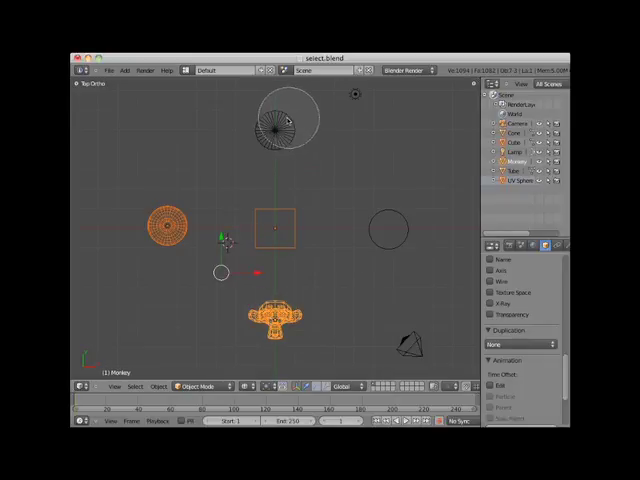
{"action": "left_click", "coordinate": [280, 125]}
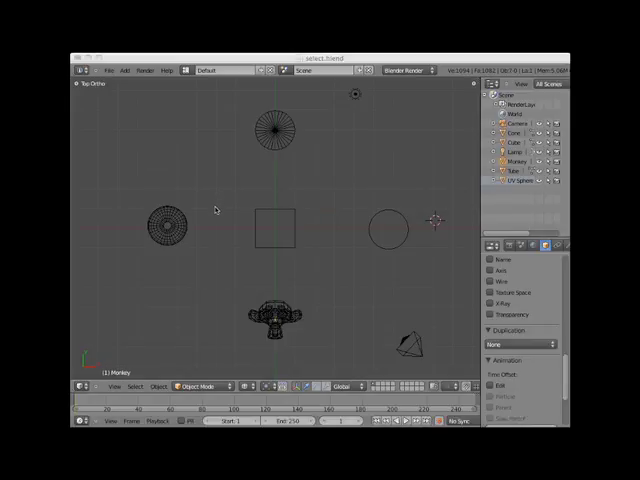
{"action": "mouse_move", "coordinate": [160, 263]}
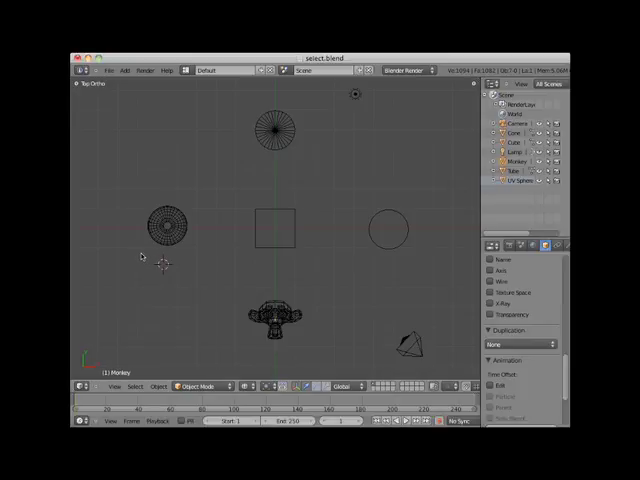
{"action": "mouse_move", "coordinate": [135, 244]}
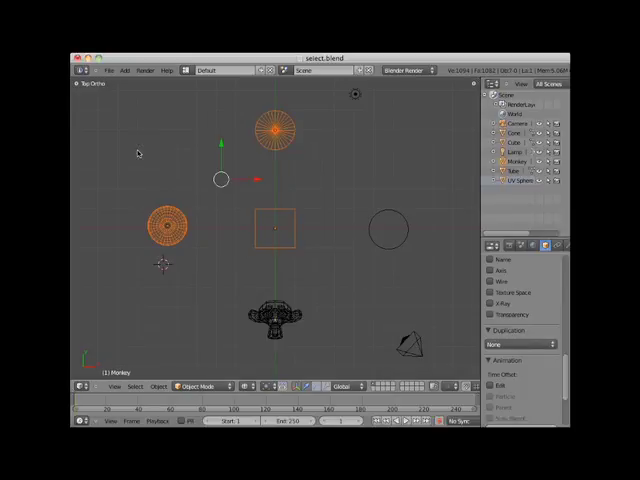
{"action": "mouse_move", "coordinate": [238, 268]}
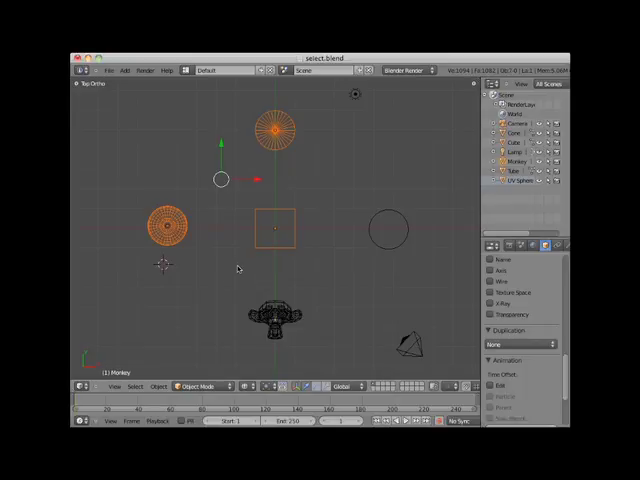
{"action": "mouse_move", "coordinate": [336, 246]}
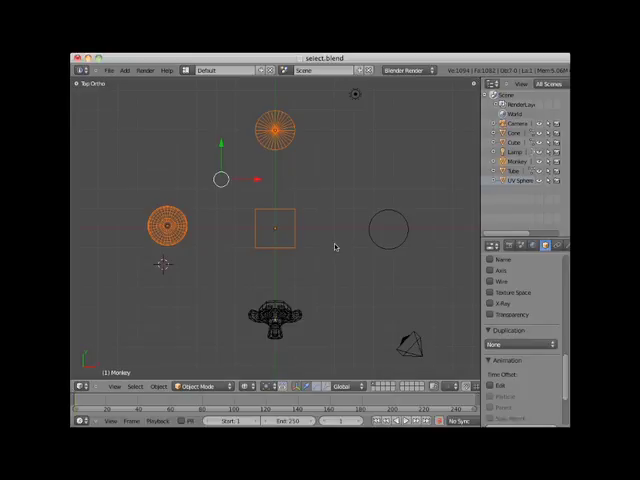
{"action": "mouse_move", "coordinate": [308, 268]}
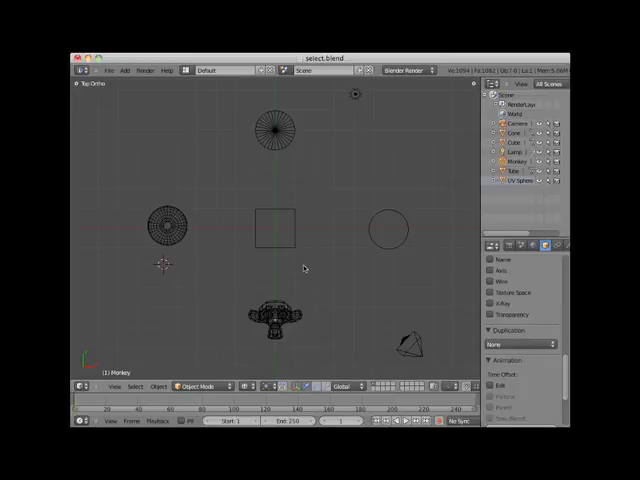
{"action": "mouse_move", "coordinate": [278, 273]}
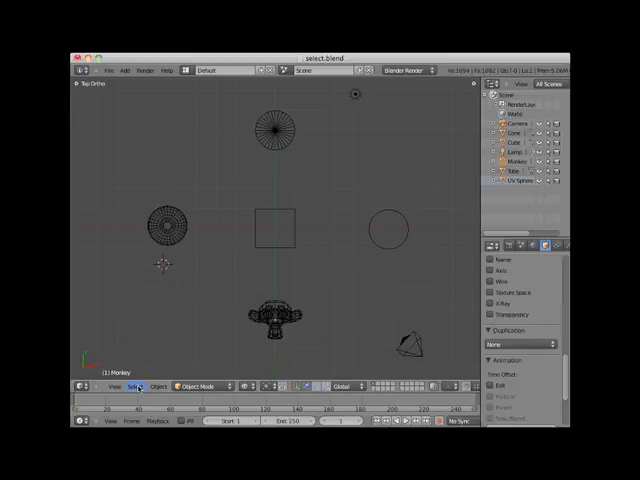
Step: Open the 3D view's Select menu to browse its Grouped and Linked options
{"action": "left_click", "coordinate": [132, 386]}
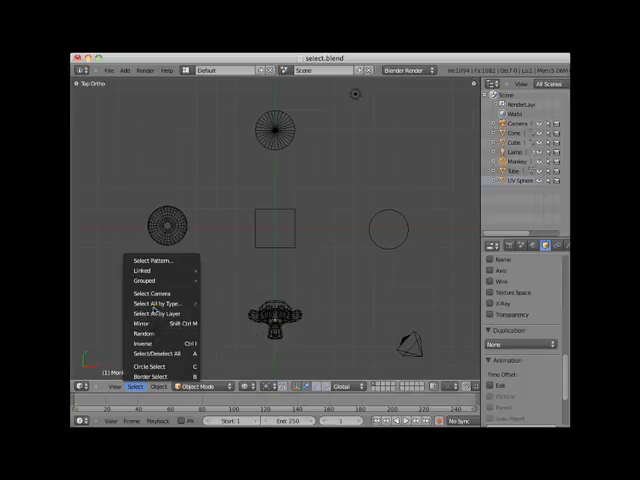
{"action": "mouse_move", "coordinate": [148, 293]}
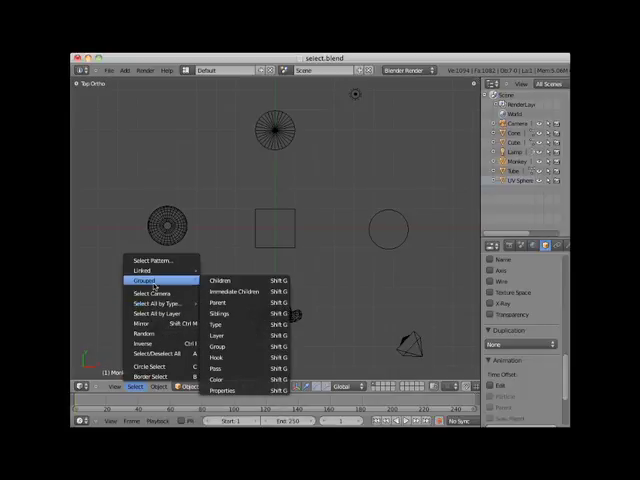
{"action": "mouse_move", "coordinate": [135, 270]}
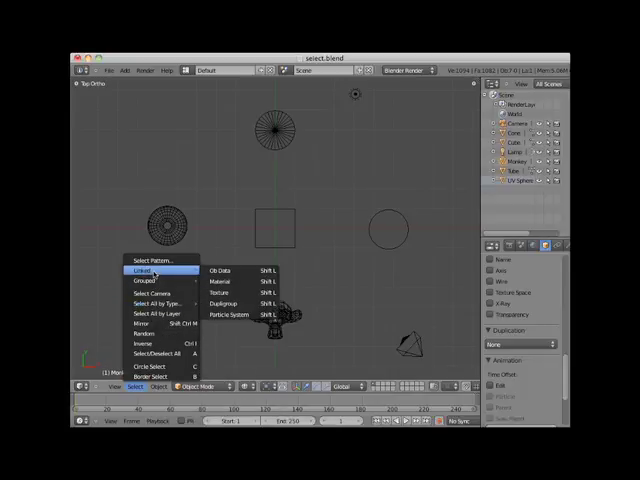